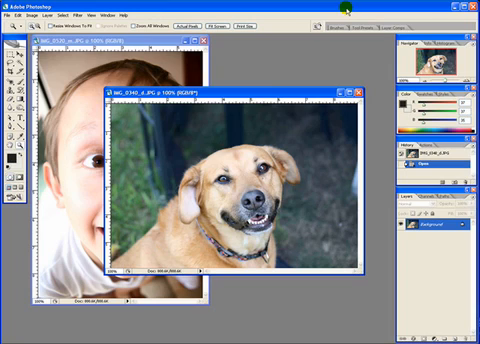
mouse_move(297, 92)
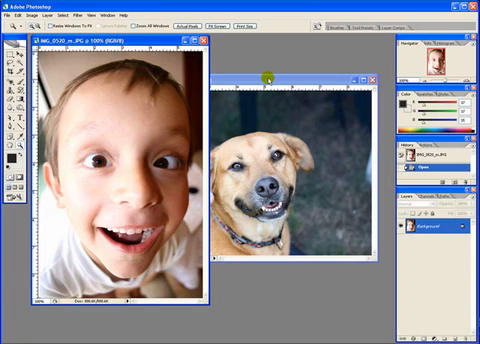
Step: Drag the boy's photo onto the dog document with the Move tool, accepting the profile mismatch conversion
click(13, 45)
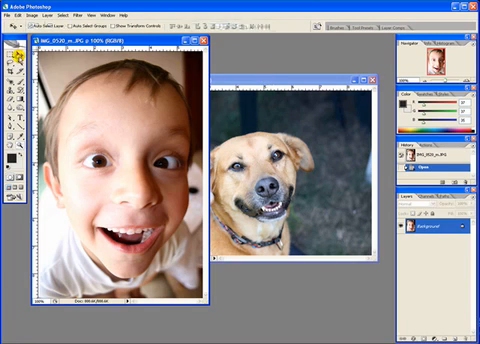
click(136, 130)
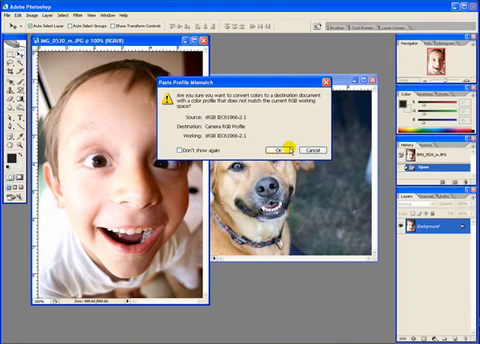
mouse_move(286, 152)
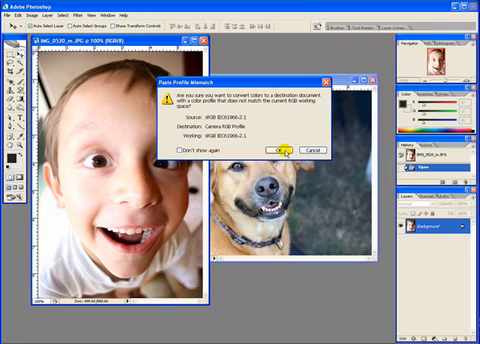
click(278, 148)
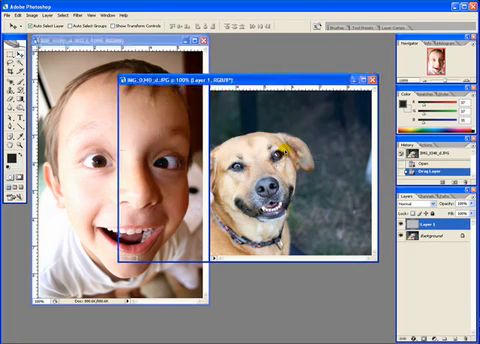